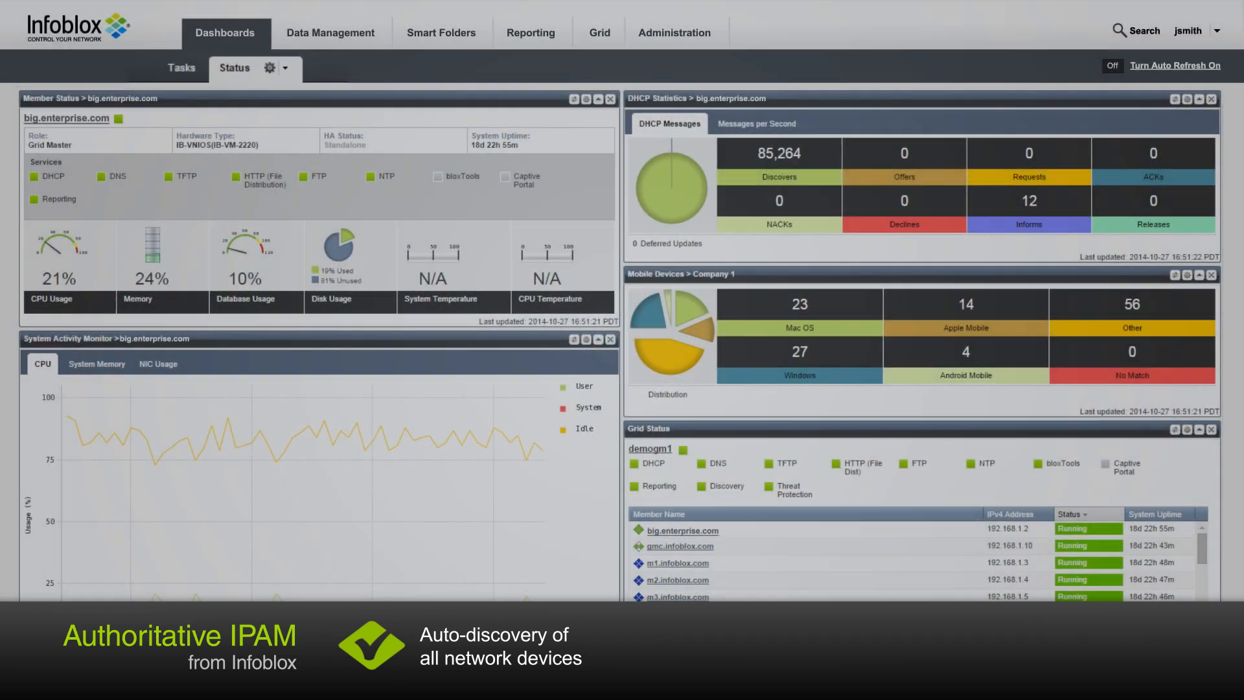
mouse_move(91, 433)
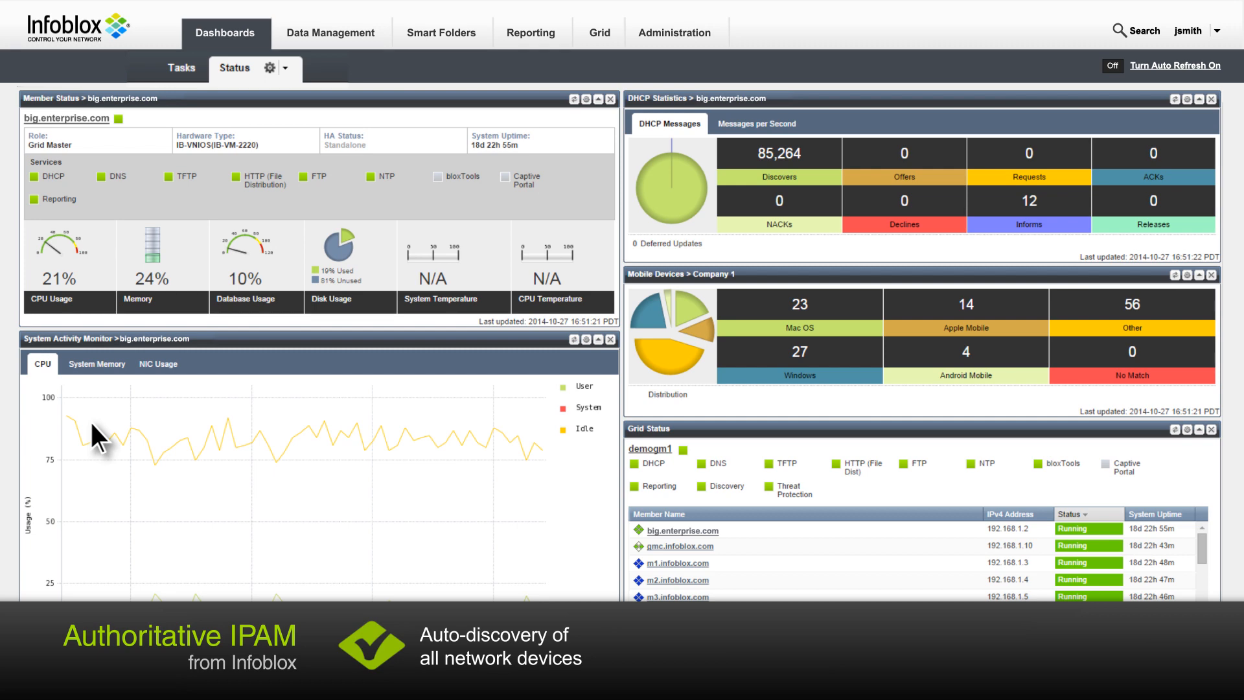
Show the interface list of device CIO-4 (Cisco 10.66.20.97) under Data Management > Devices
click(330, 32)
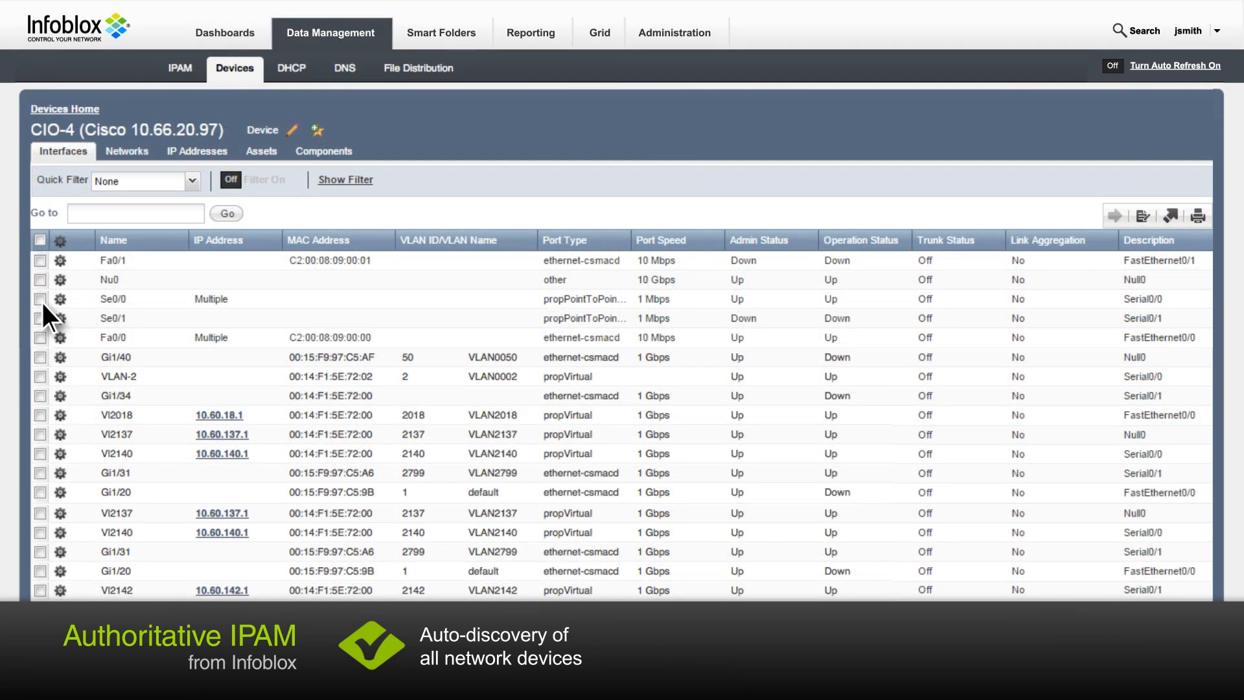
Edit interface Fa0/1 from its gear menu and set its Admin Status value
click(60, 260)
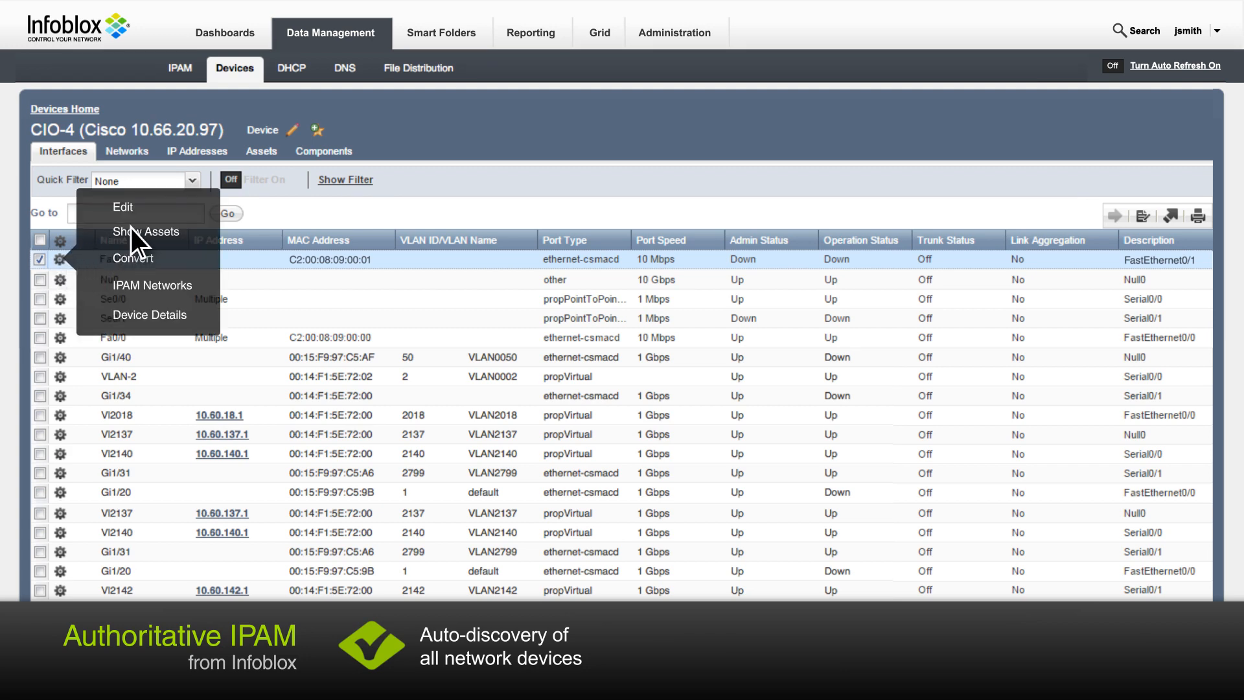
click(121, 208)
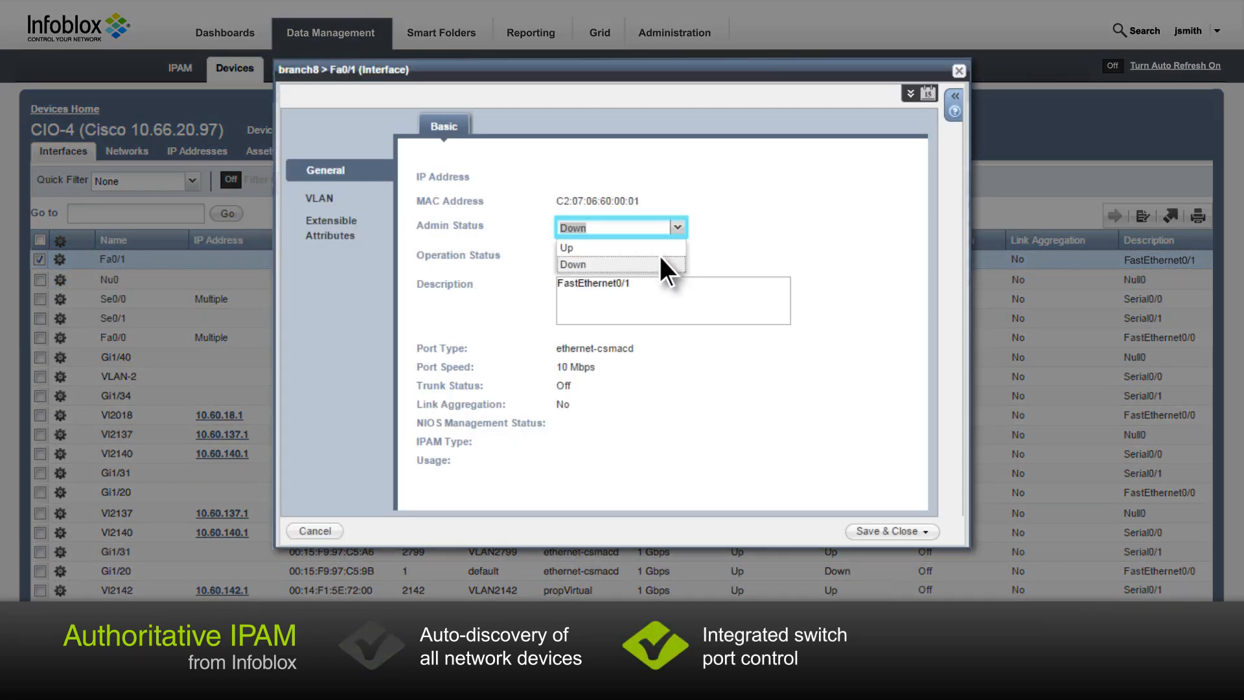
click(597, 265)
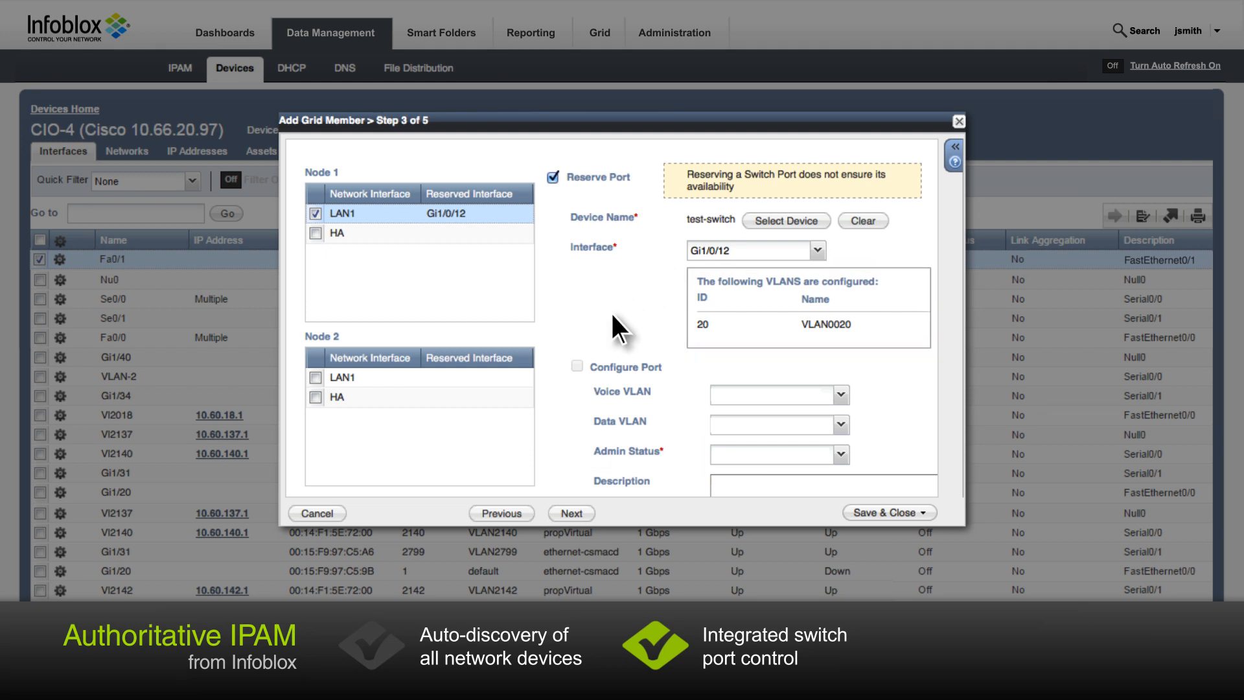
Reserve port Gi1/0/12 on test-switch for the new grid member's LAN1 interface
click(576, 367)
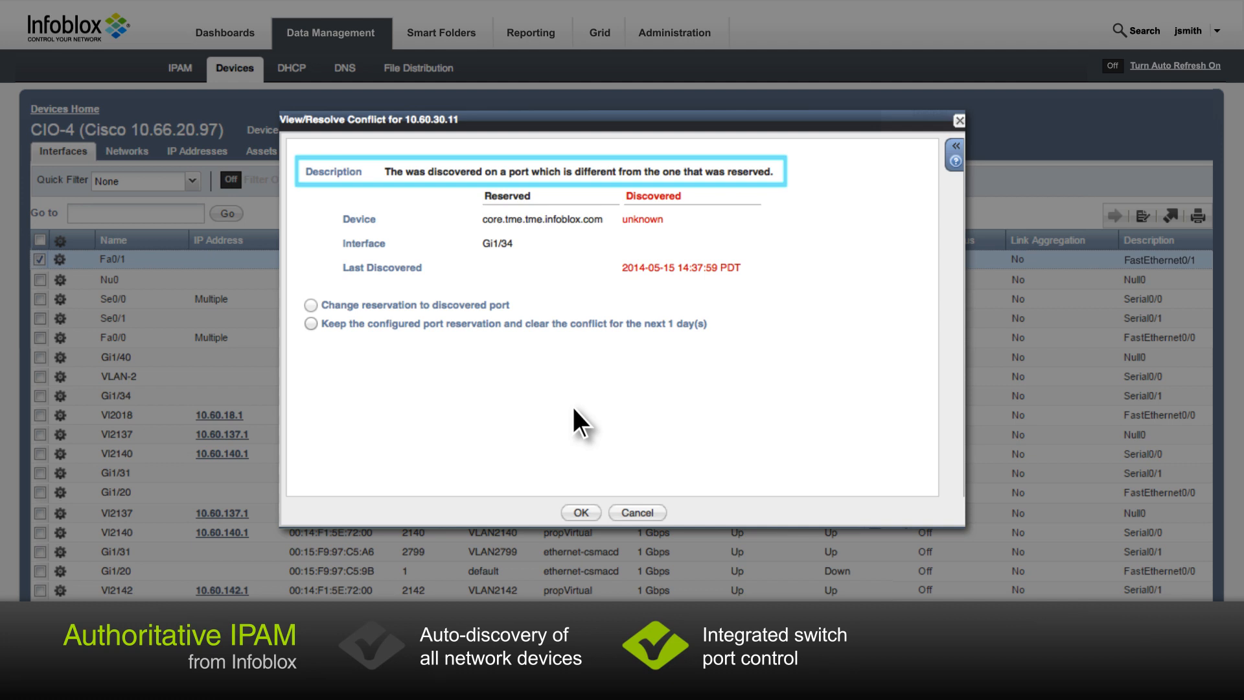
mouse_move(554, 413)
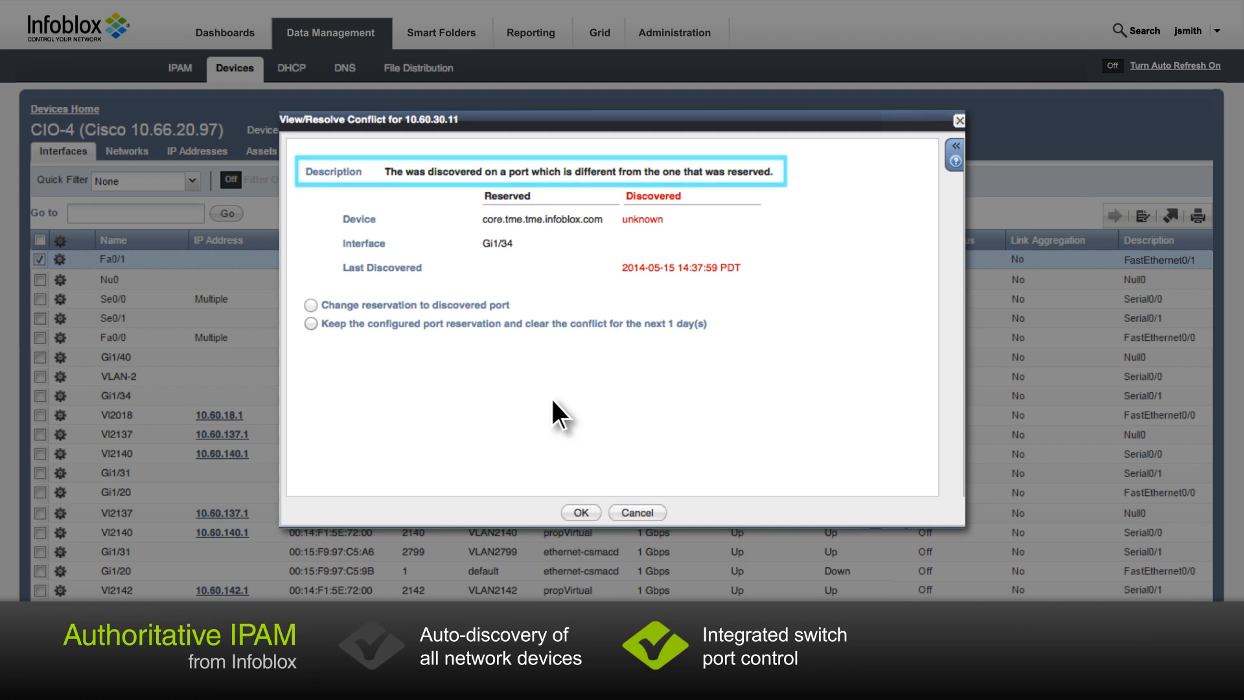
Change the 10.60.30.11 reservation to the discovered port and confirm with OK
click(310, 305)
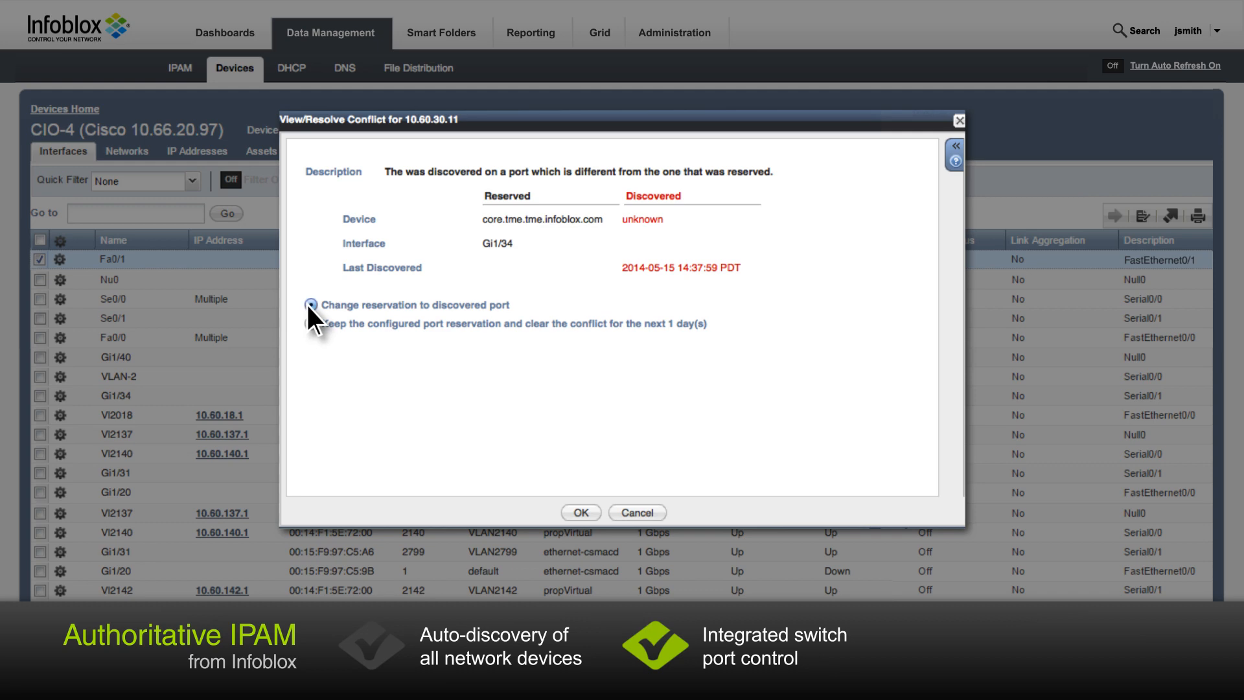
click(310, 304)
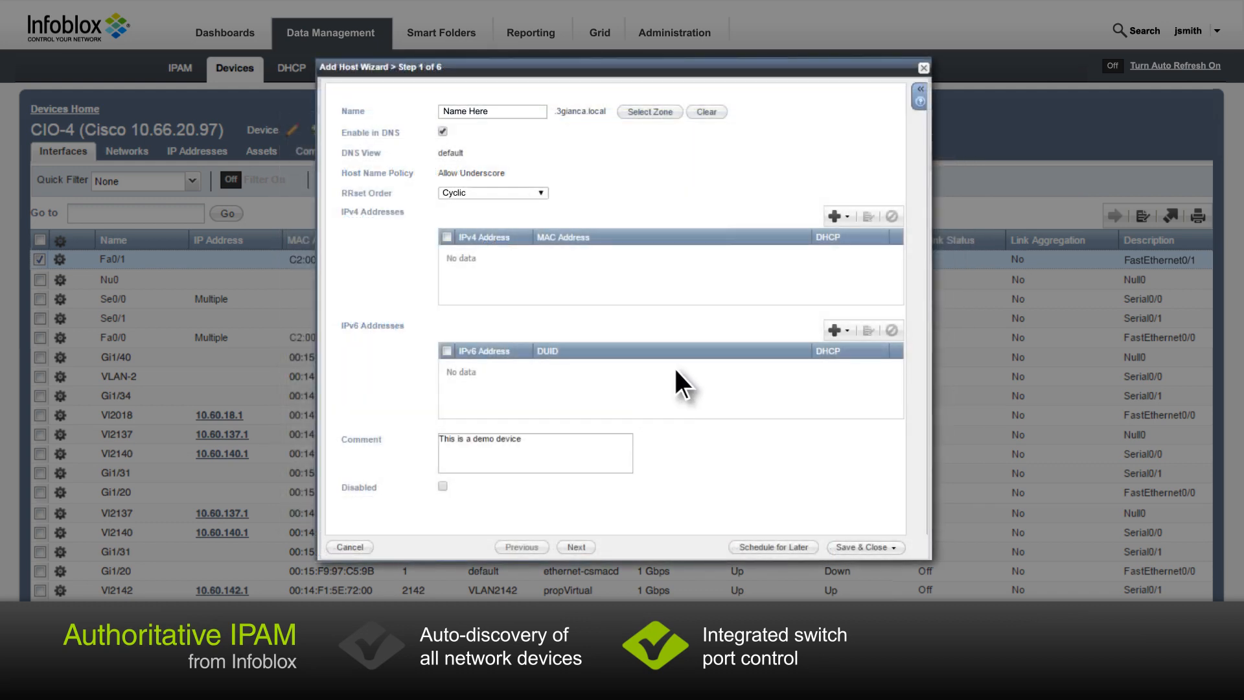
Advance the Add Host Wizard to step 4, enable Reserve Port and select a device for it
click(837, 215)
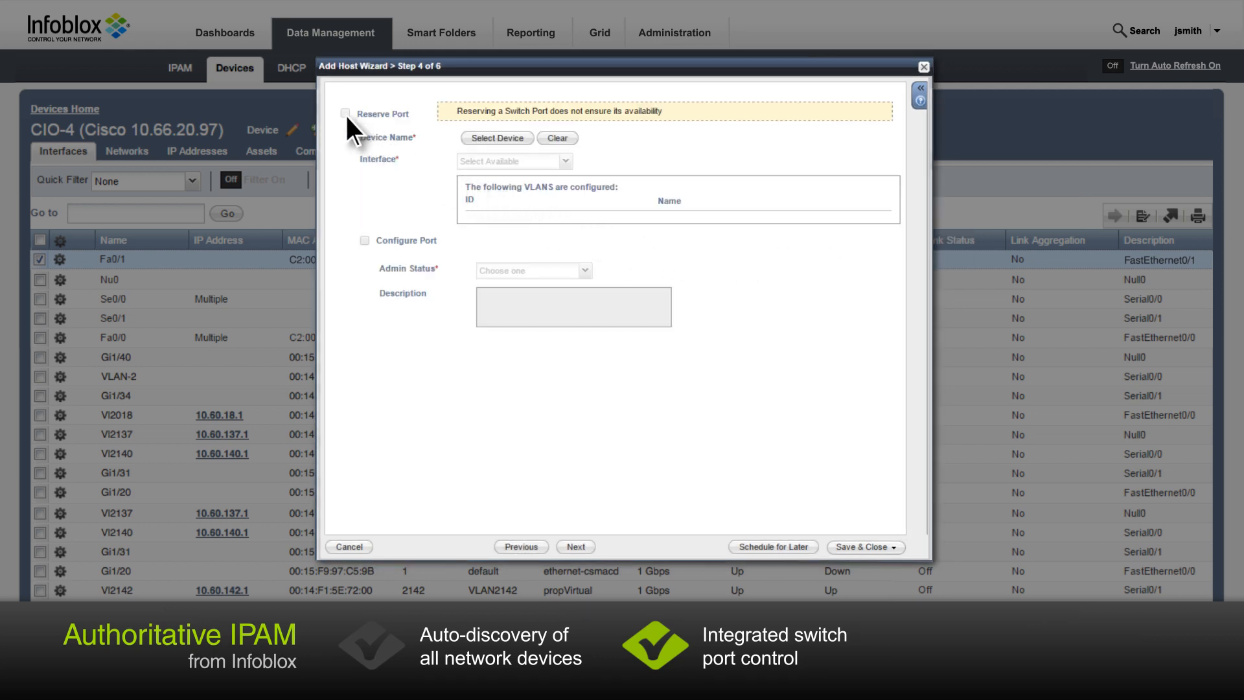
click(344, 114)
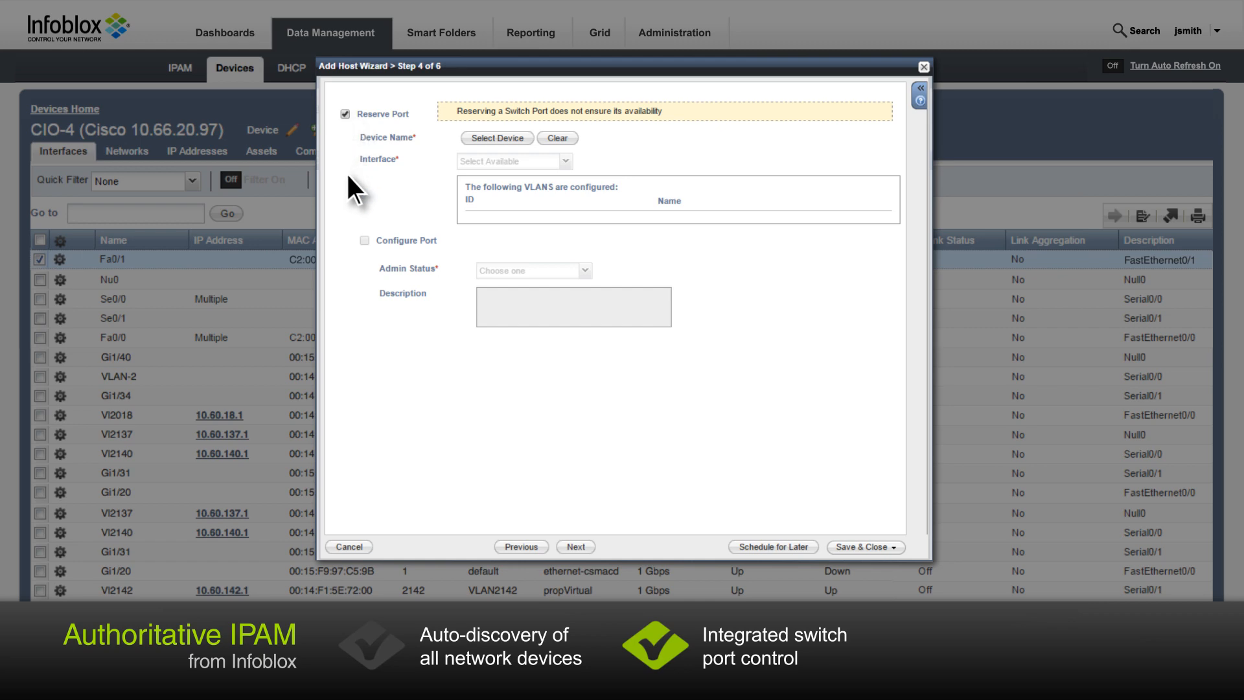
click(497, 137)
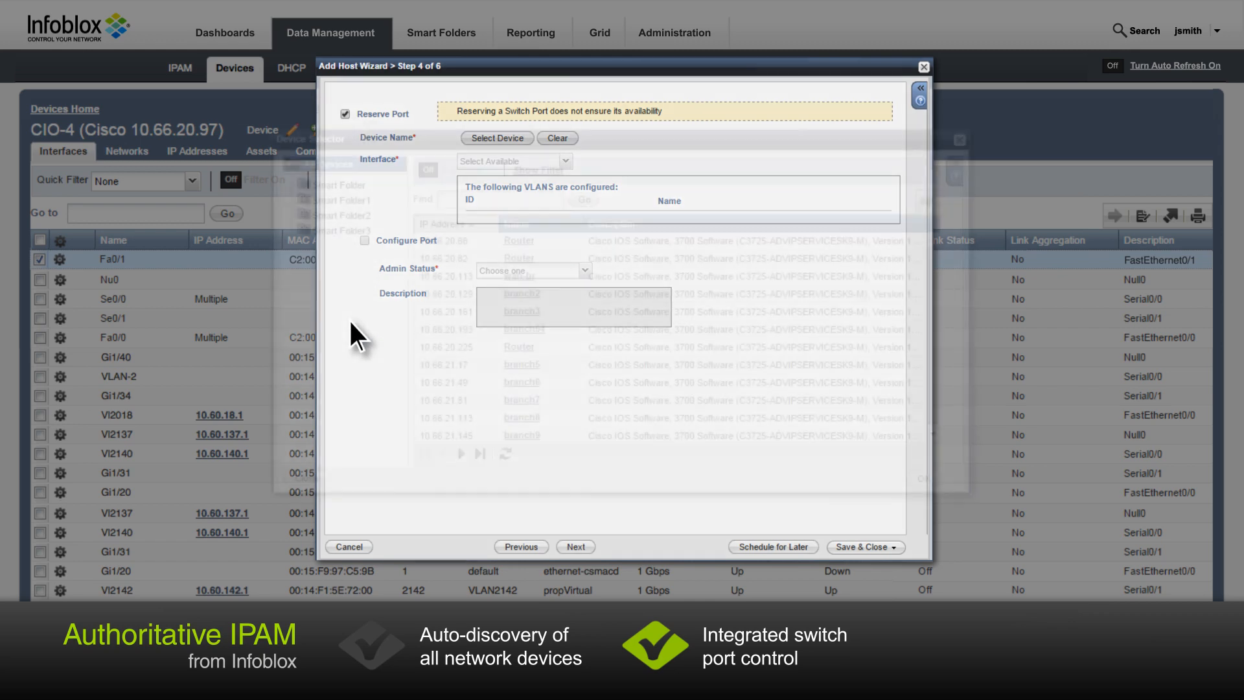
click(497, 137)
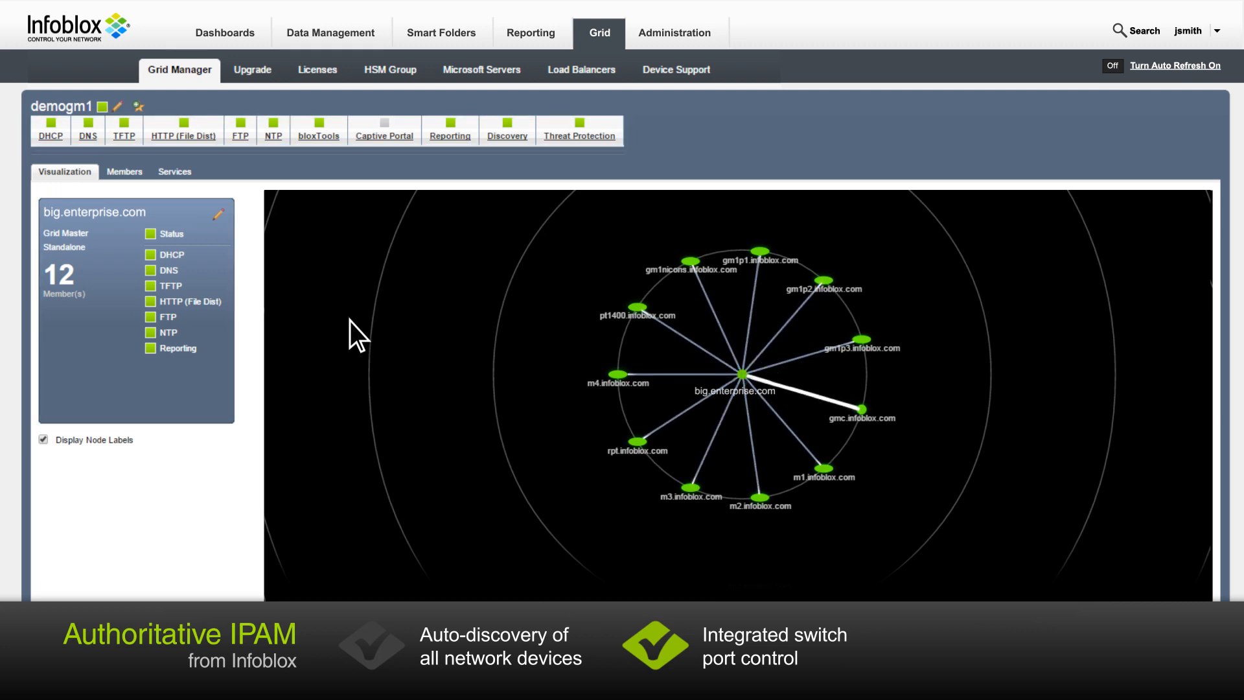
mouse_move(443, 443)
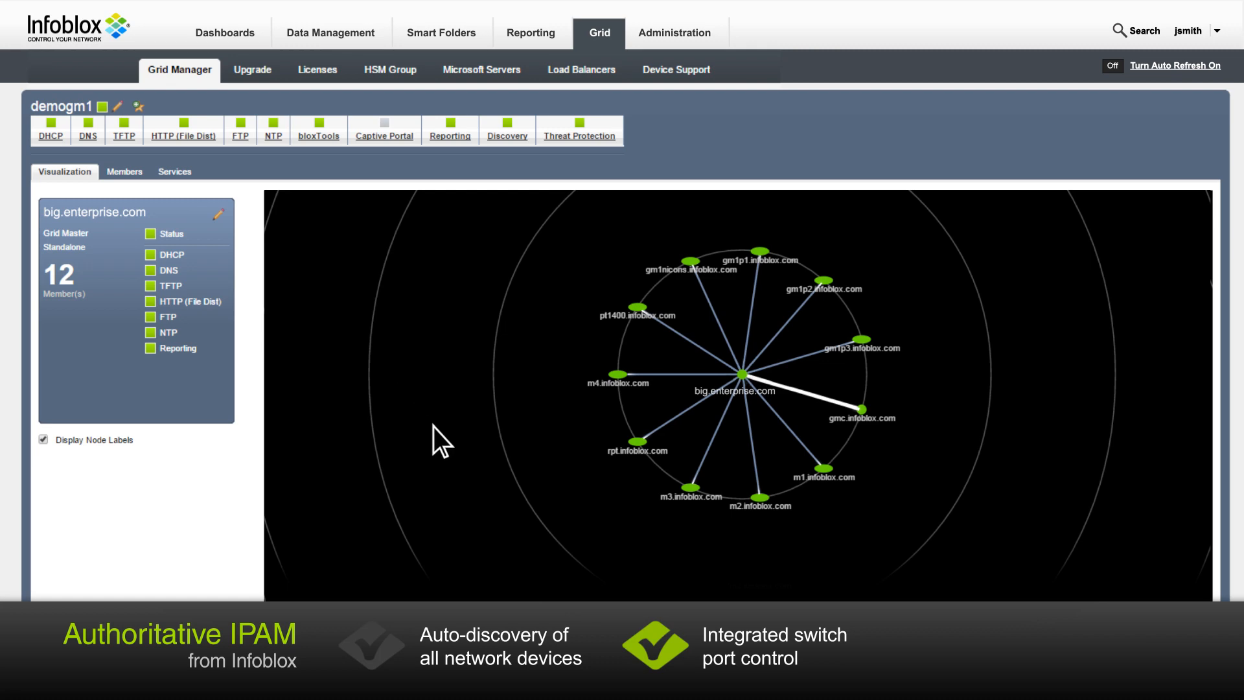
mouse_move(672, 565)
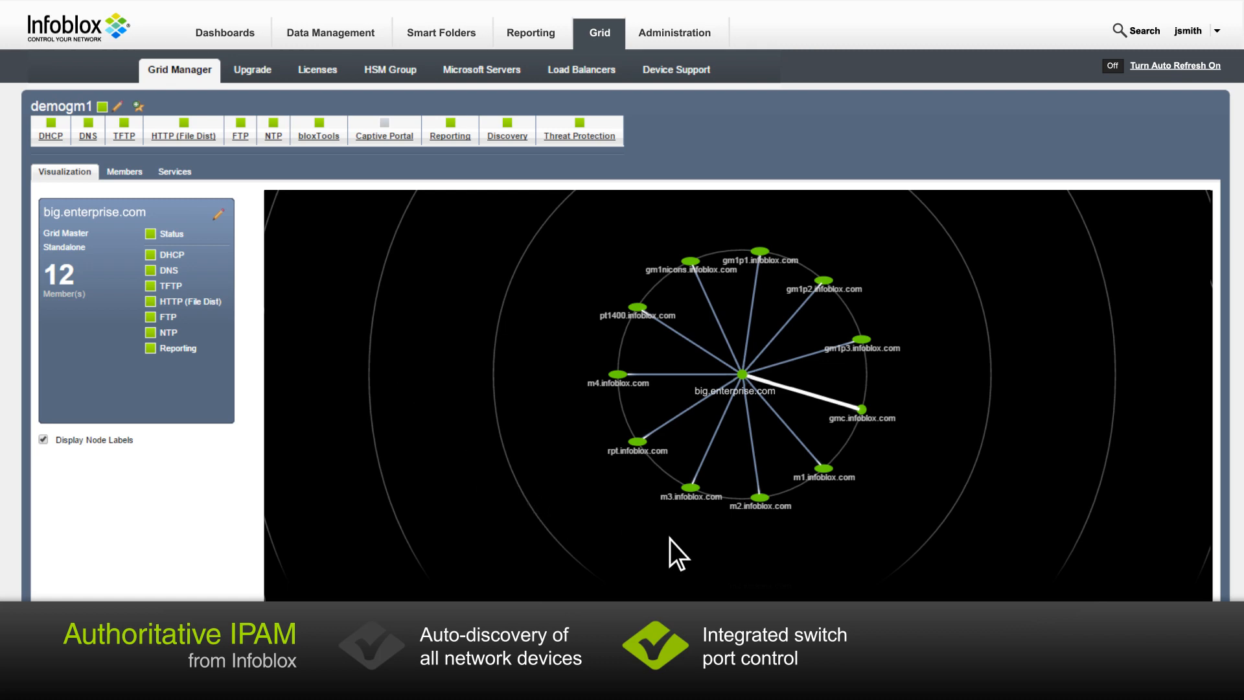
mouse_move(914, 542)
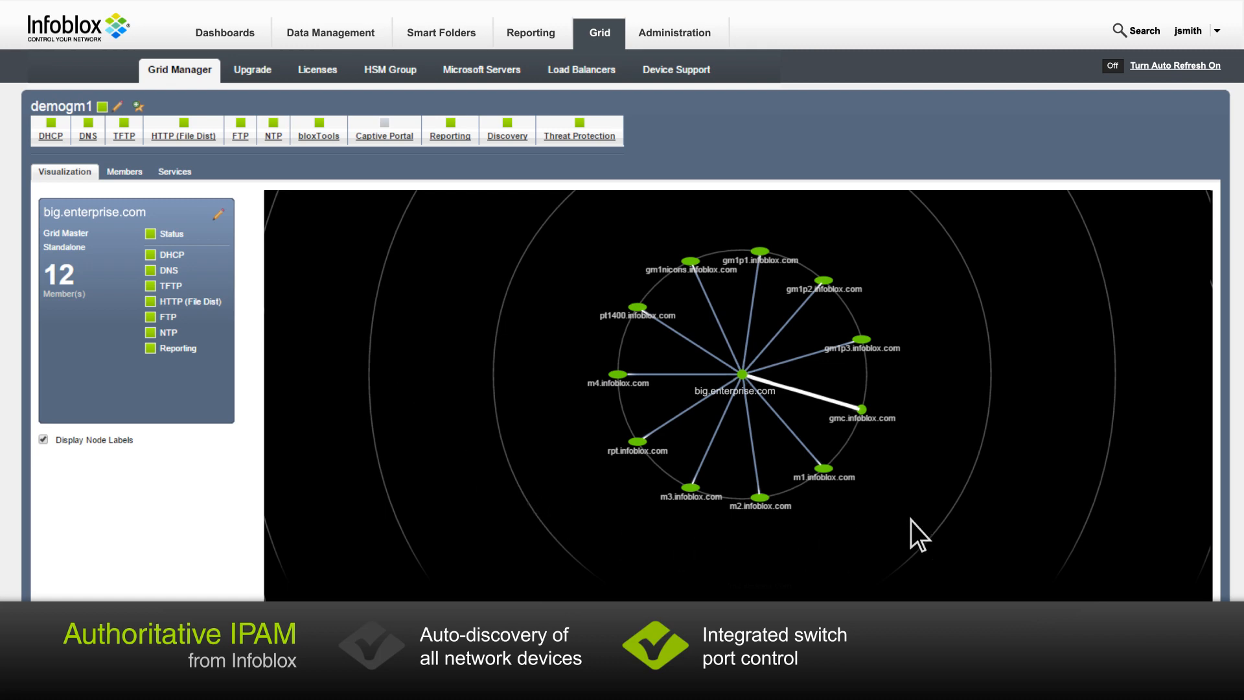